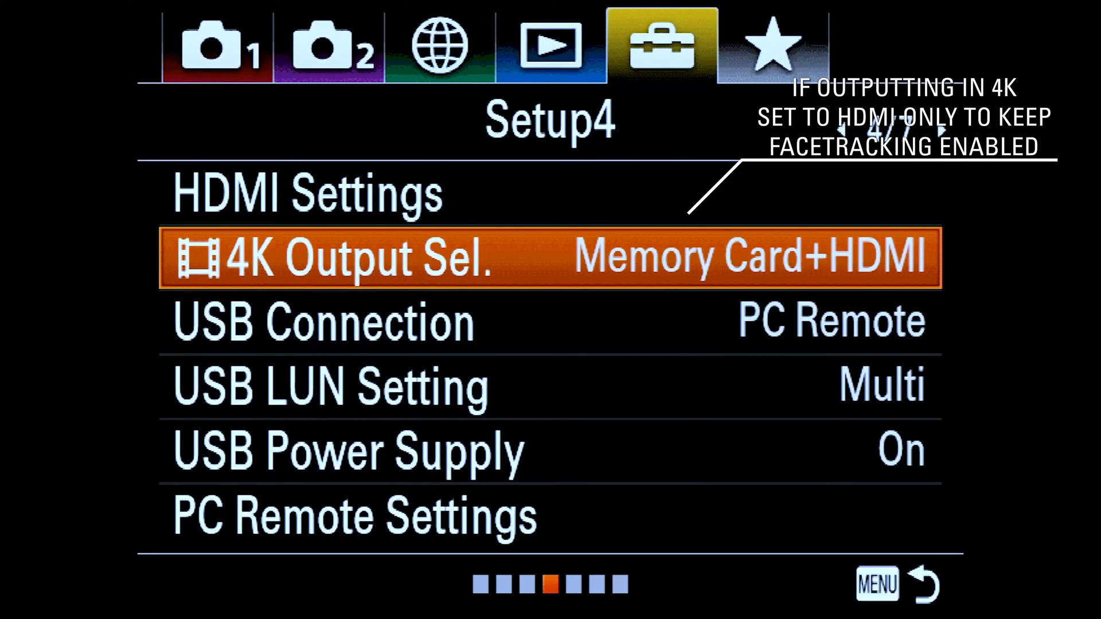
Step: Open the 4K Output Sel. options, currently Memory Card+HDMI, to choose HDMI Only (30p)
click(337, 258)
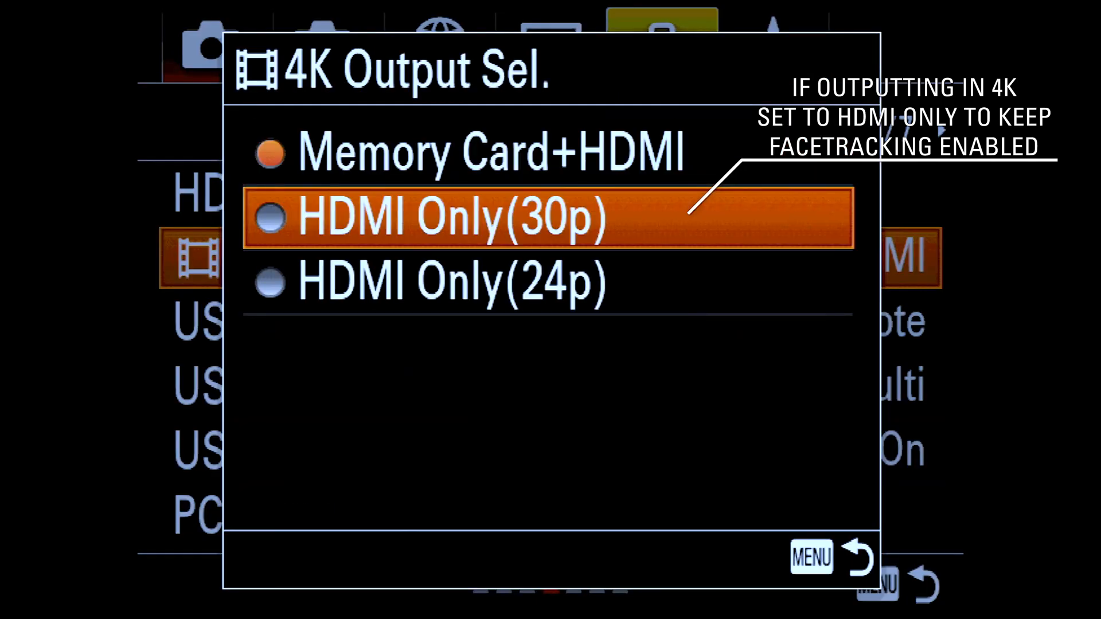